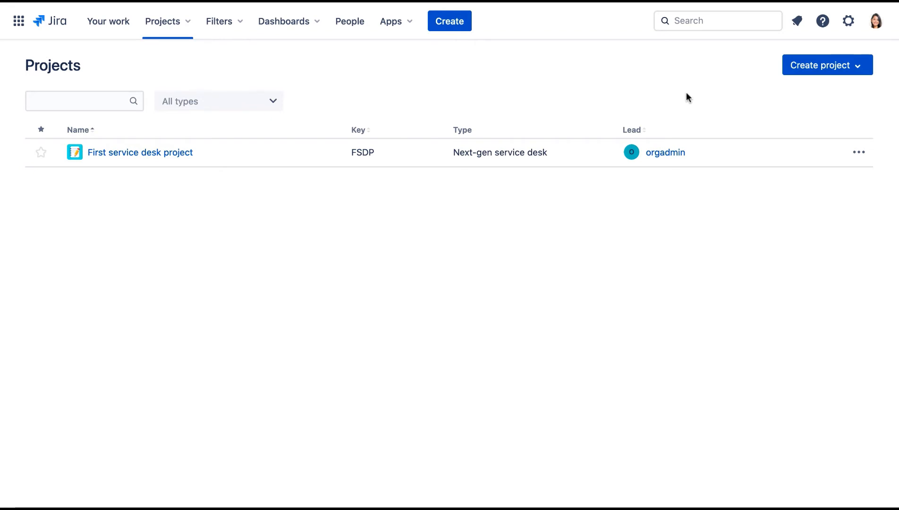
Start a classic project and show the Kanban, Scrum and Bug tracking template choices
{"action": "left_click", "coordinate": [826, 64]}
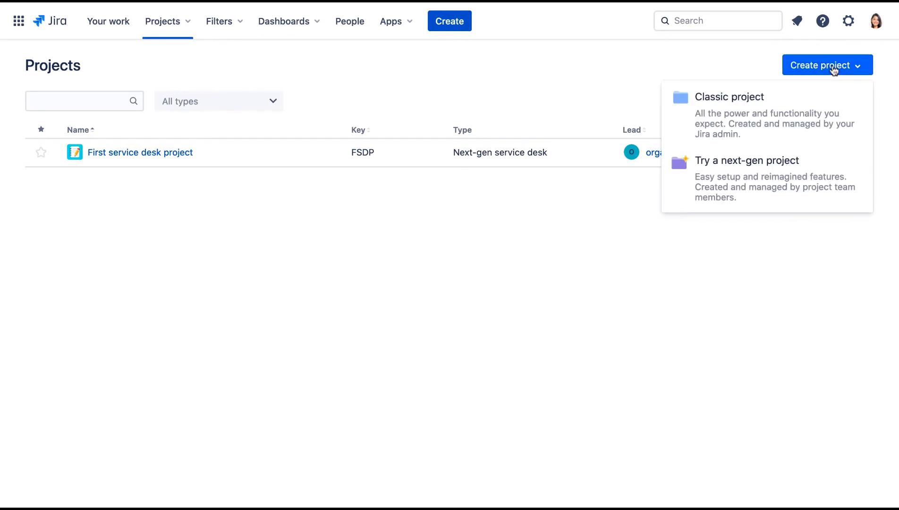
{"action": "left_click", "coordinate": [729, 97]}
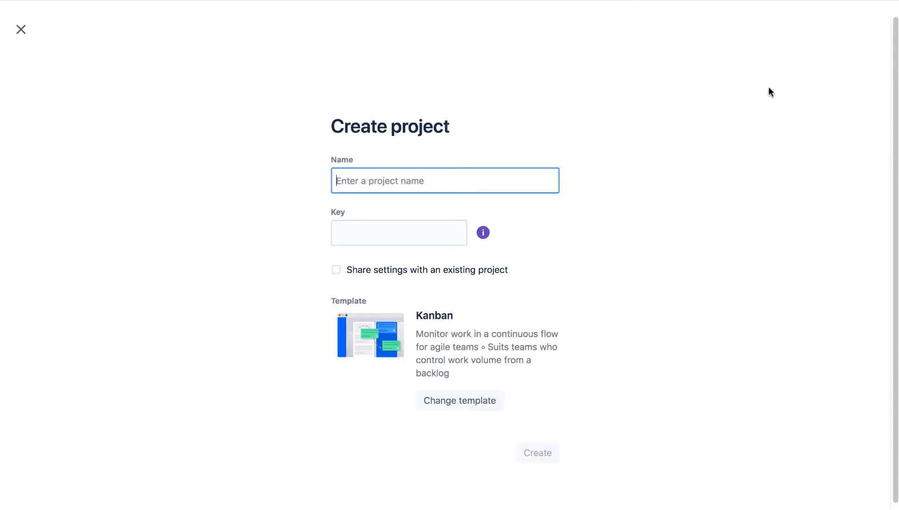
{"action": "mouse_move", "coordinate": [459, 400]}
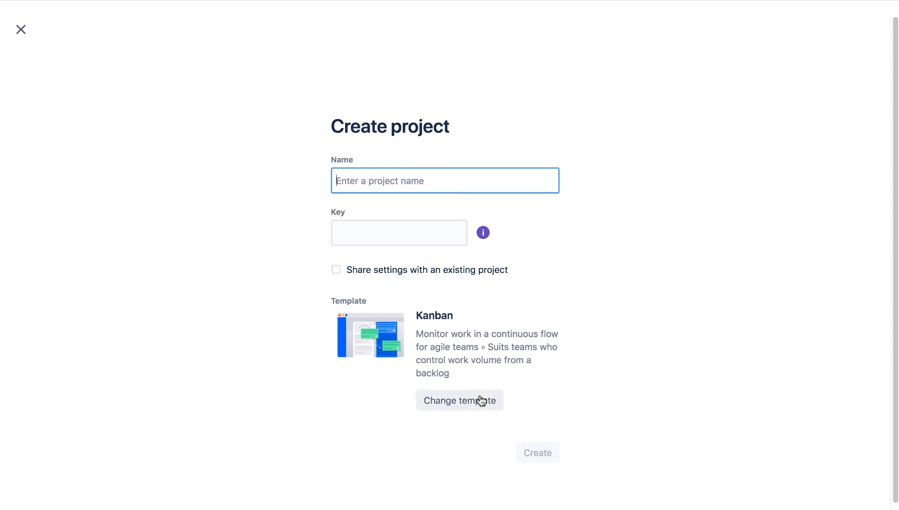
{"action": "left_click", "coordinate": [459, 400]}
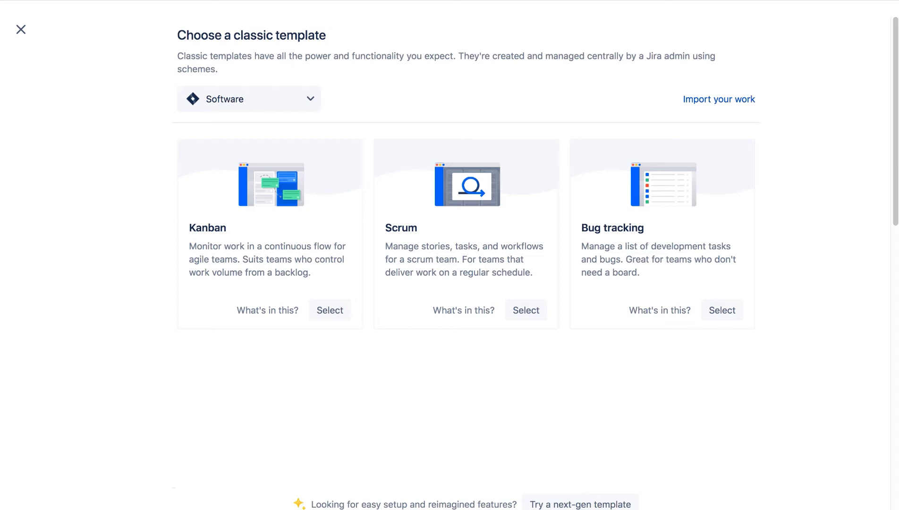
Choose the Kanban template and name the project 'Planet App' with key PA
{"action": "left_click", "coordinate": [329, 310]}
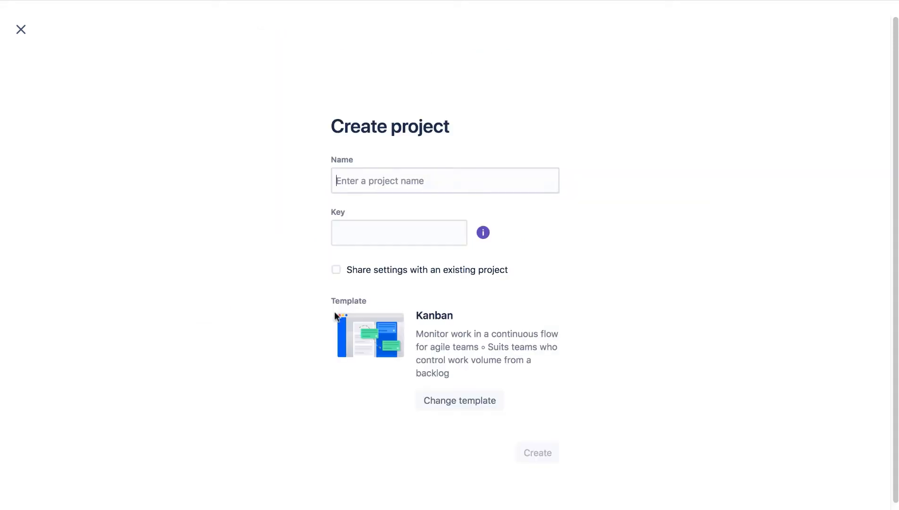
{"action": "type", "text": "Planet App"}
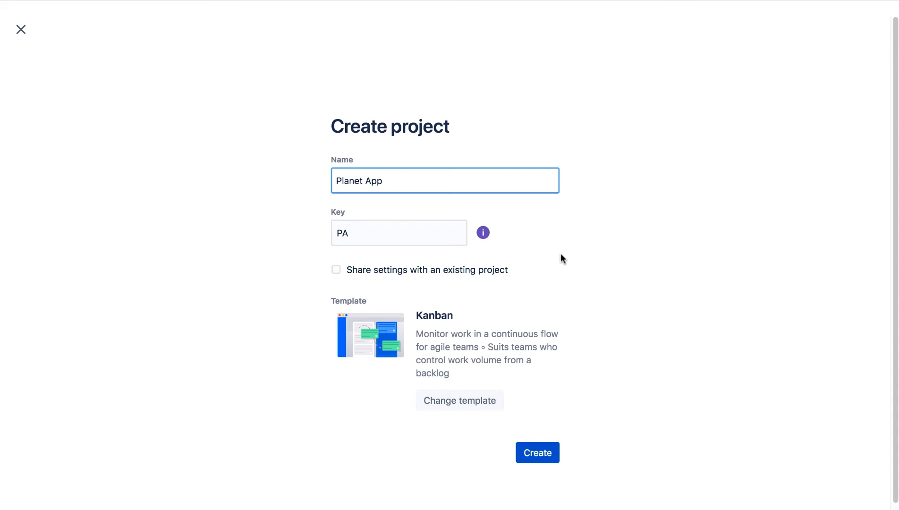
{"action": "left_click", "coordinate": [444, 180]}
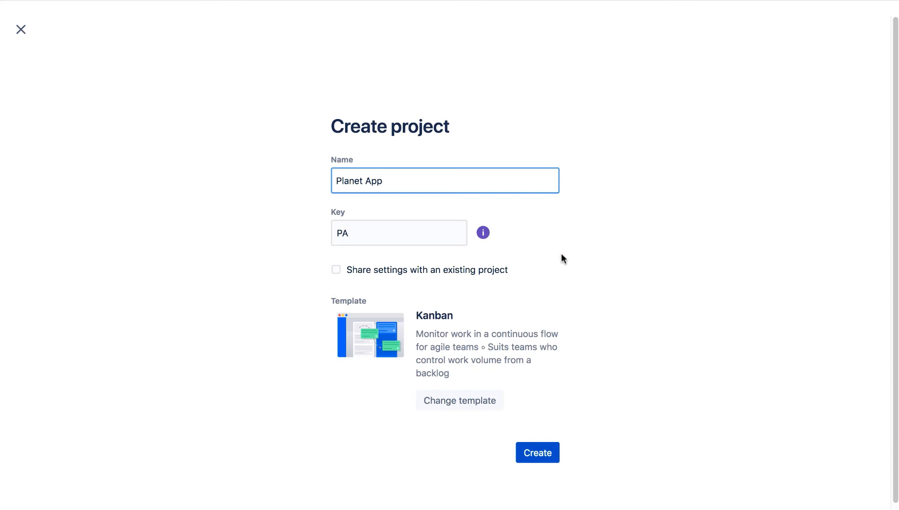
{"action": "left_click", "coordinate": [444, 179]}
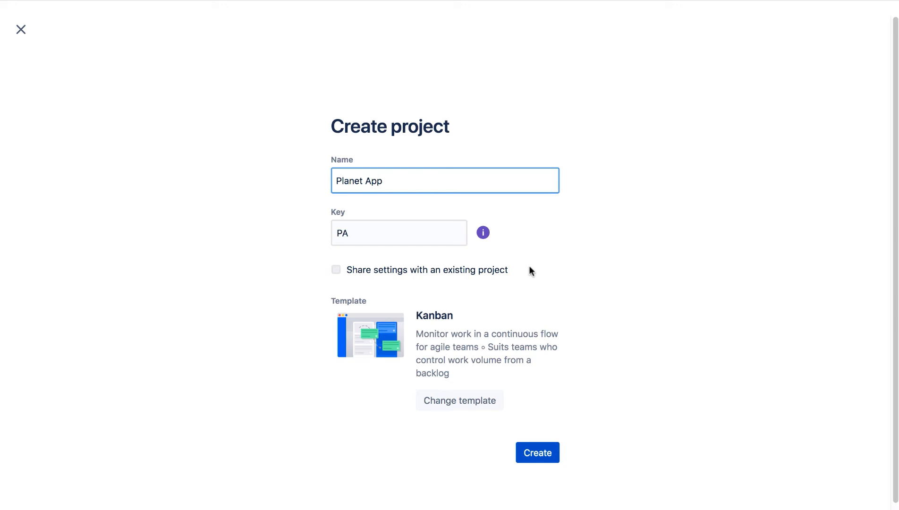
{"action": "left_click", "coordinate": [444, 179]}
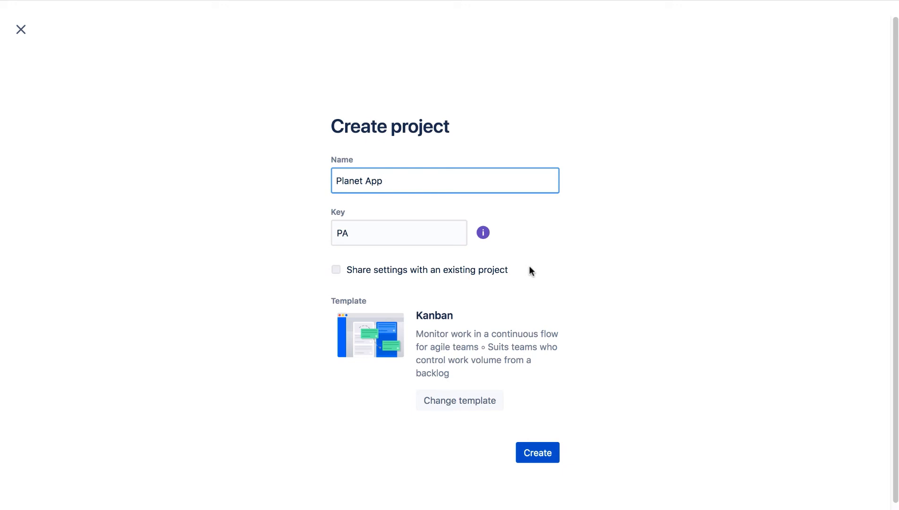
{"action": "left_click", "coordinate": [444, 180]}
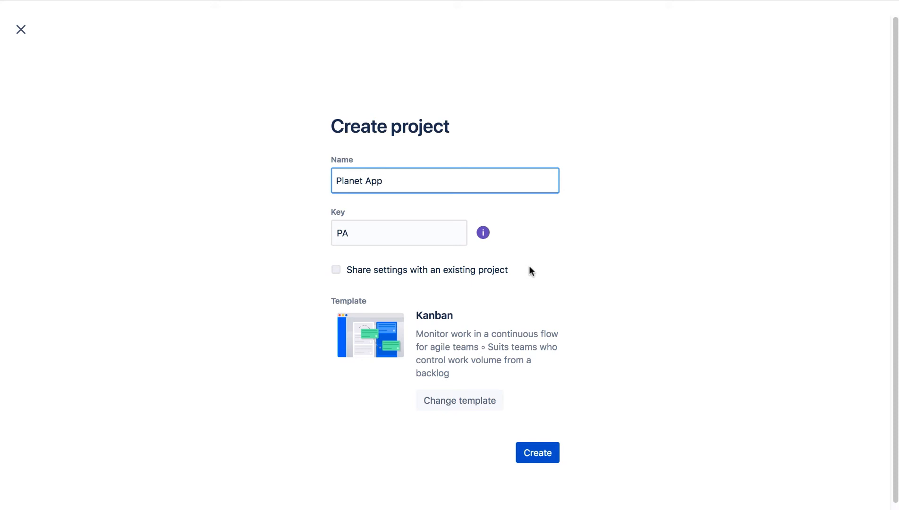
Create the Planet App project and land on its empty Kanban board
{"action": "left_click", "coordinate": [538, 451]}
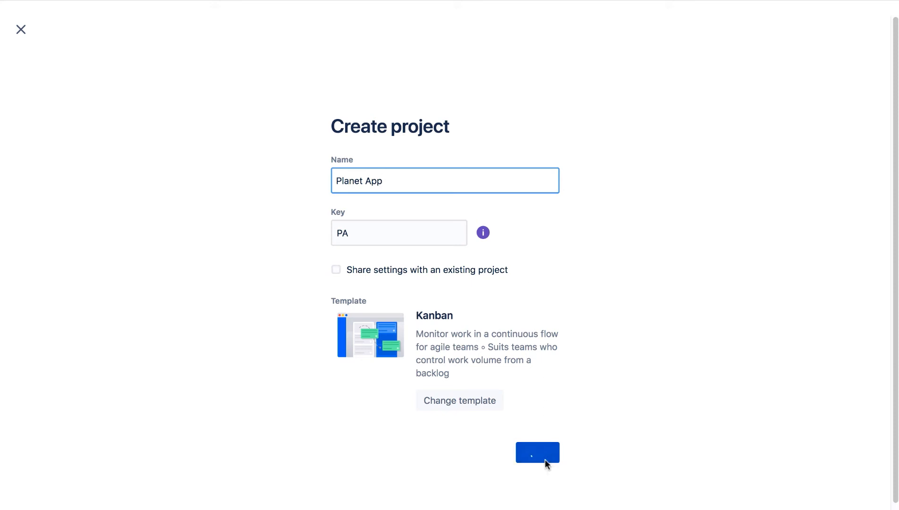
{"action": "left_click", "coordinate": [537, 453]}
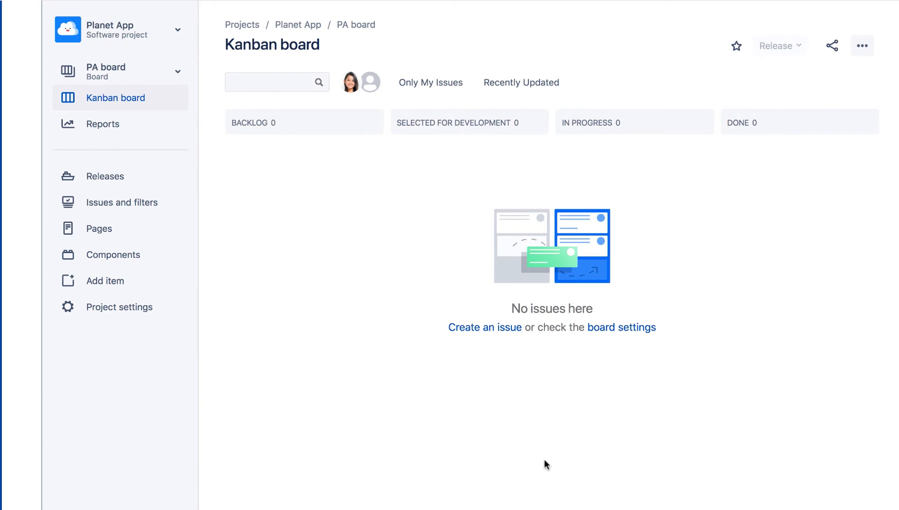
{"action": "mouse_move", "coordinate": [175, 315]}
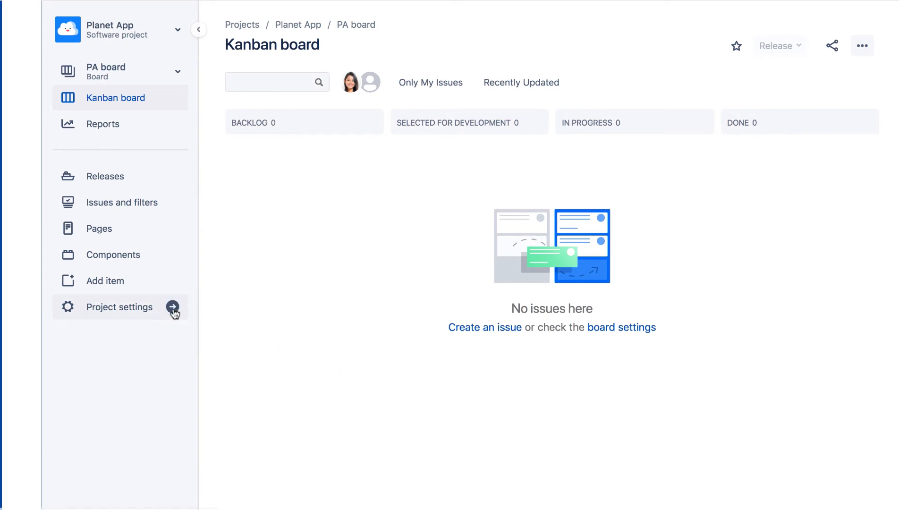
Show Planet App's Details settings with name, key PA and empty description
{"action": "left_click", "coordinate": [120, 307]}
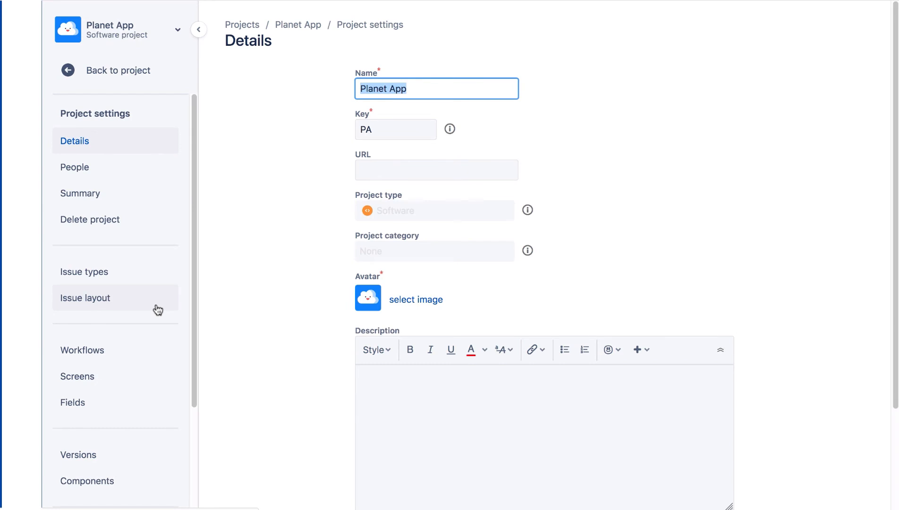
{"action": "mouse_move", "coordinate": [228, 326]}
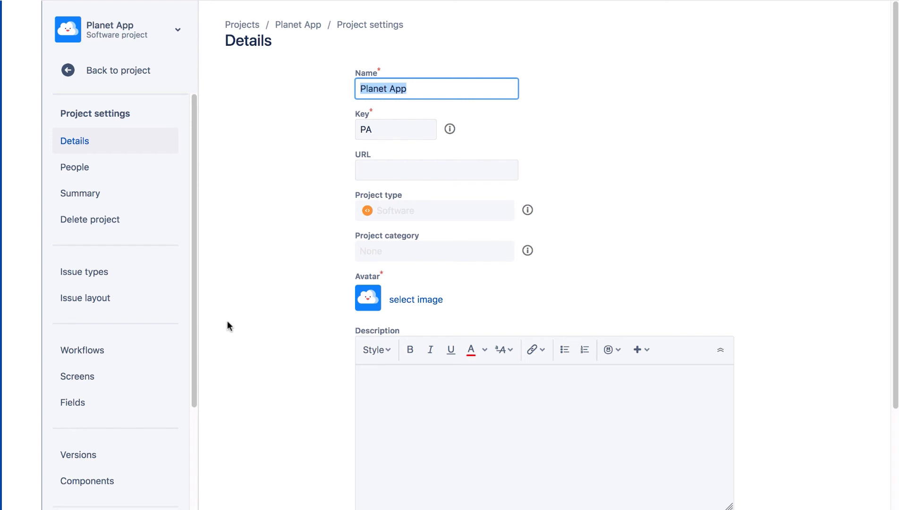
{"action": "mouse_move", "coordinate": [238, 328]}
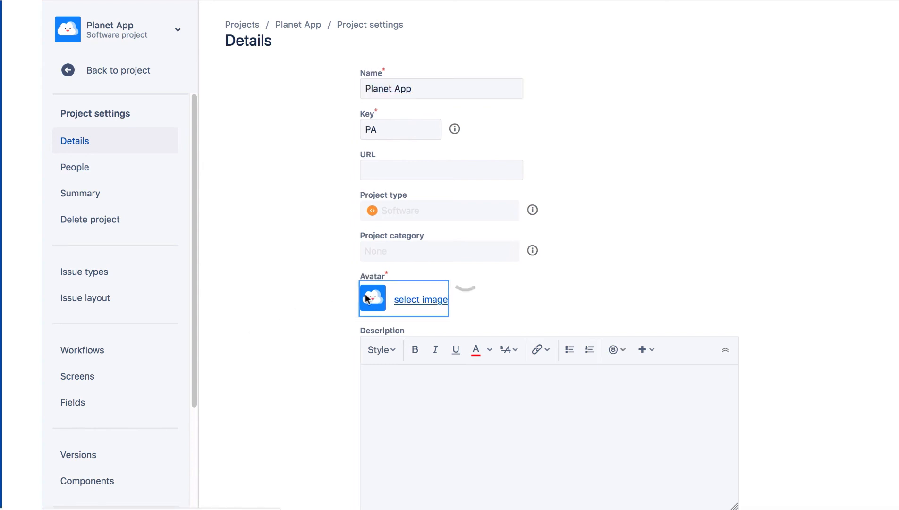
Pick a phone-themed avatar and describe the project as 'Manage work for Planets app'
{"action": "left_click", "coordinate": [372, 298]}
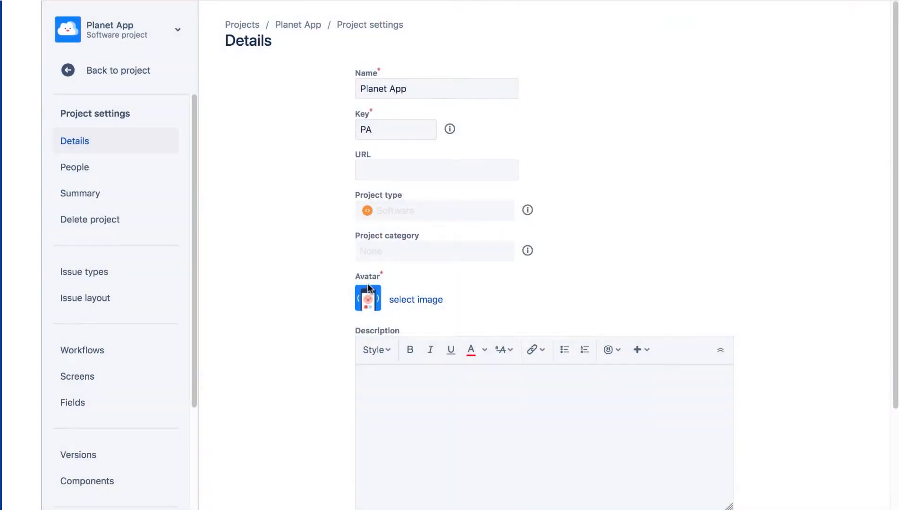
{"action": "mouse_move", "coordinate": [322, 294]}
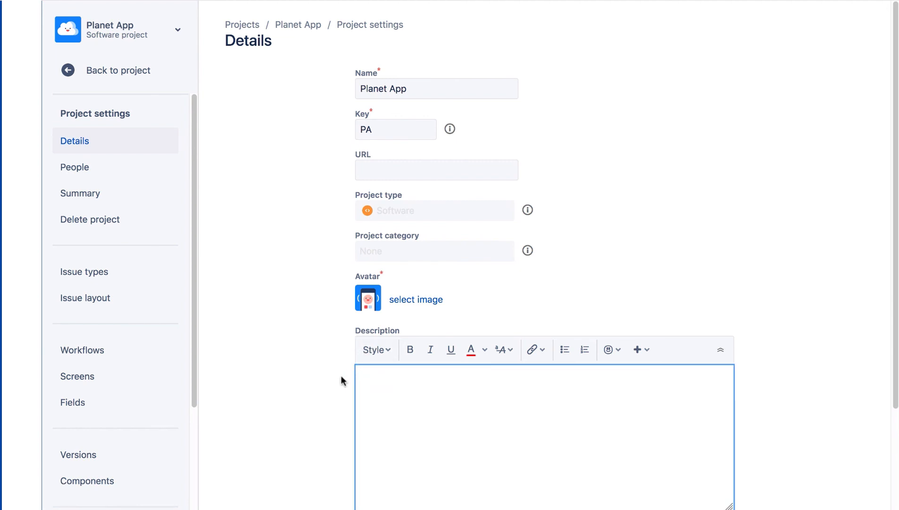
{"action": "type", "text": "Manage work for Planets app"}
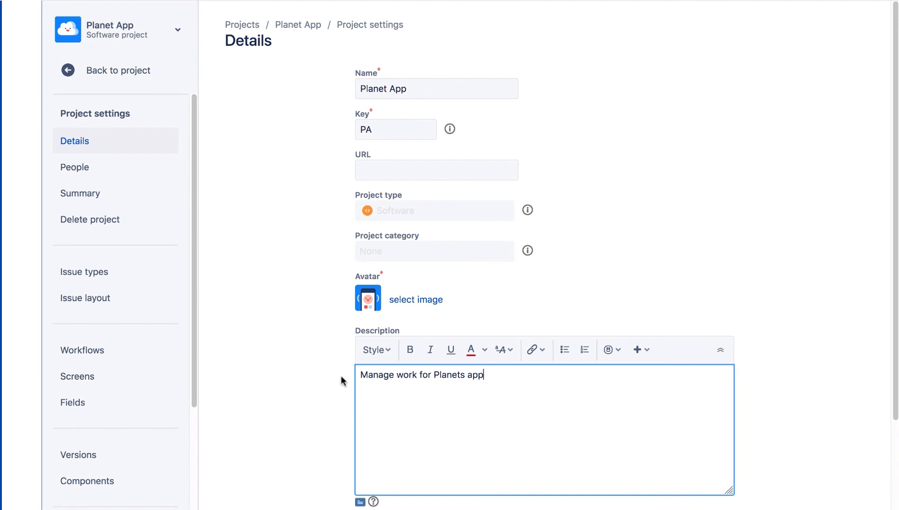
{"action": "scroll", "scroll_direction": "down", "scroll_amount": 3}
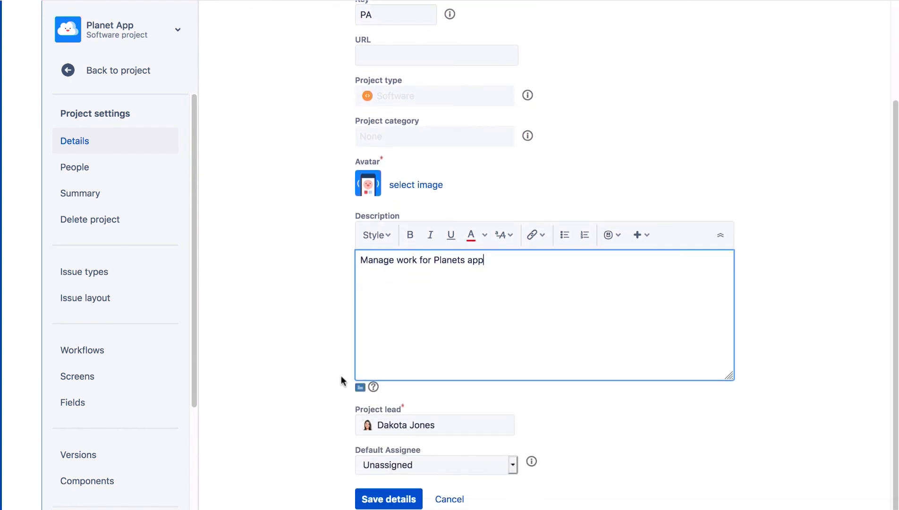
{"action": "left_click", "coordinate": [434, 425]}
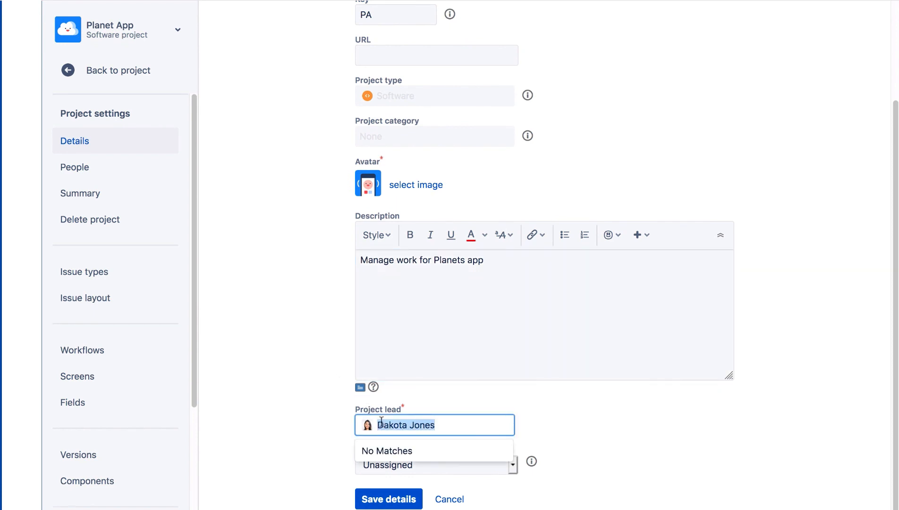
{"action": "type", "text": "sophie"}
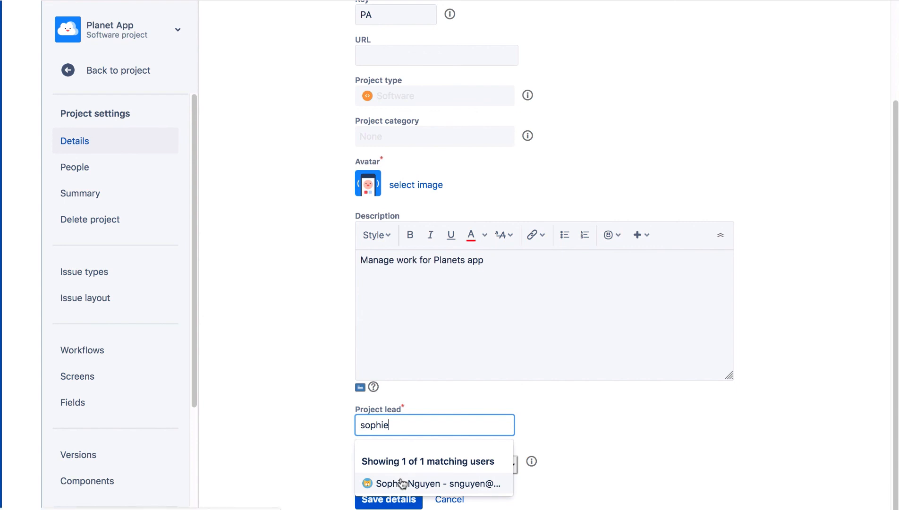
{"action": "left_click", "coordinate": [434, 484]}
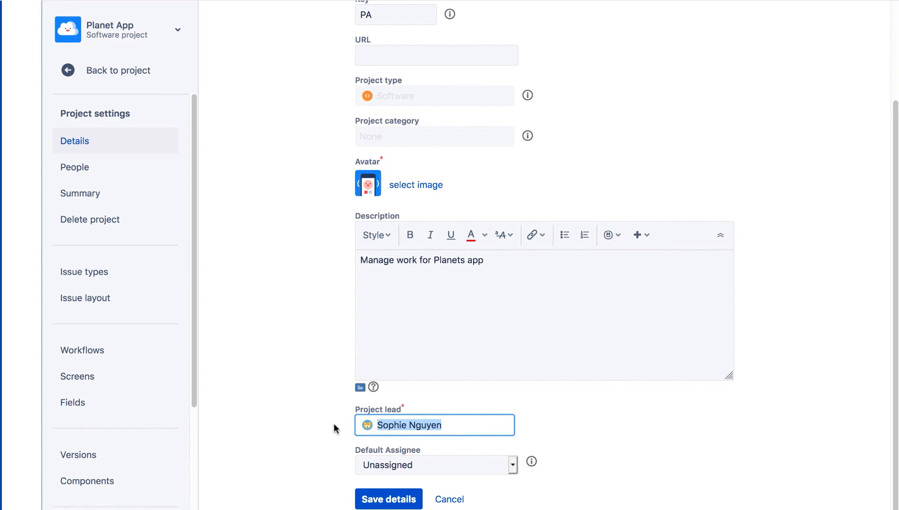
{"action": "mouse_move", "coordinate": [365, 480]}
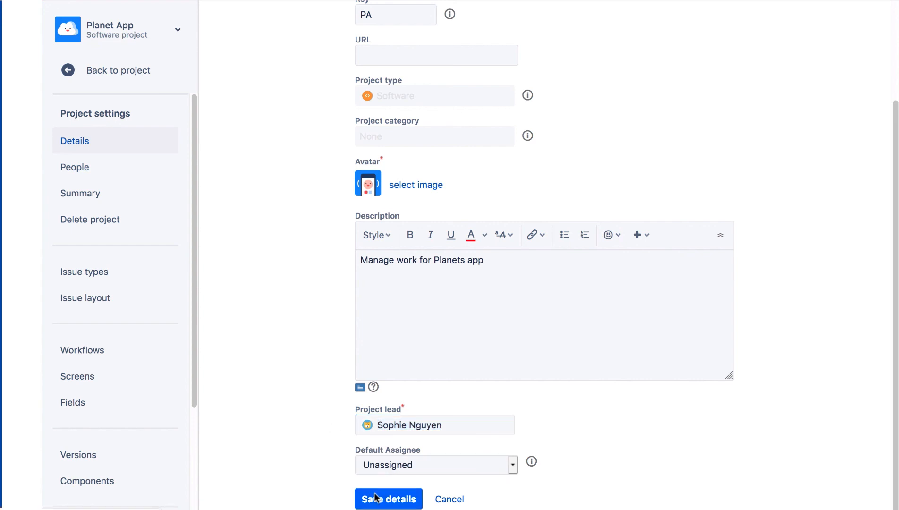
{"action": "scroll", "scroll_direction": "up", "scroll_amount": 3}
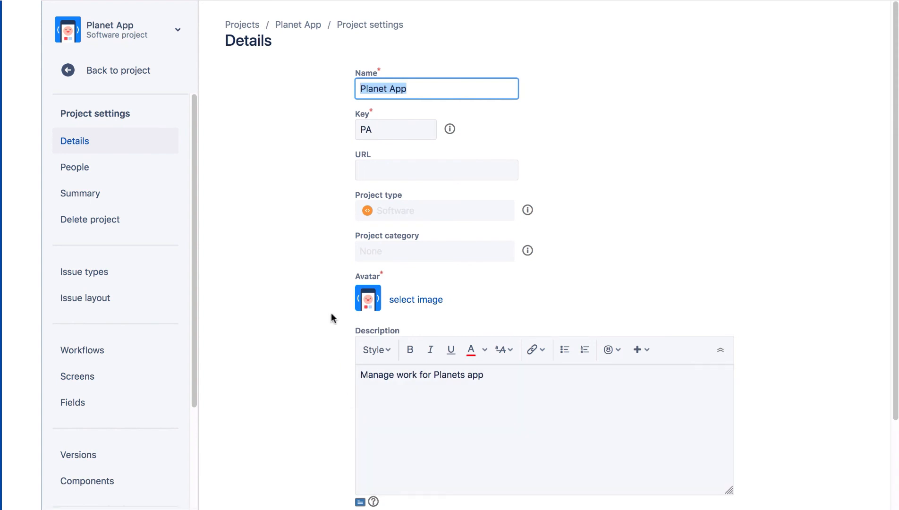